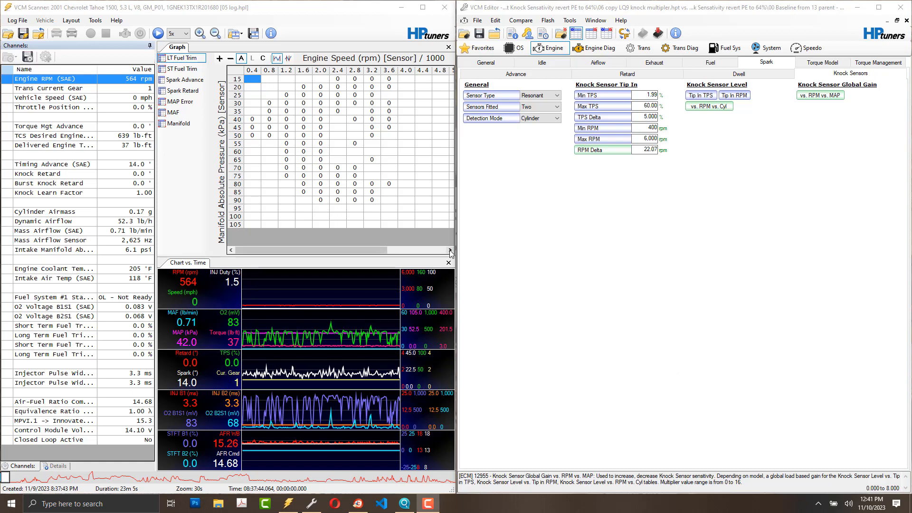
pyautogui.moveTo(460, 244)
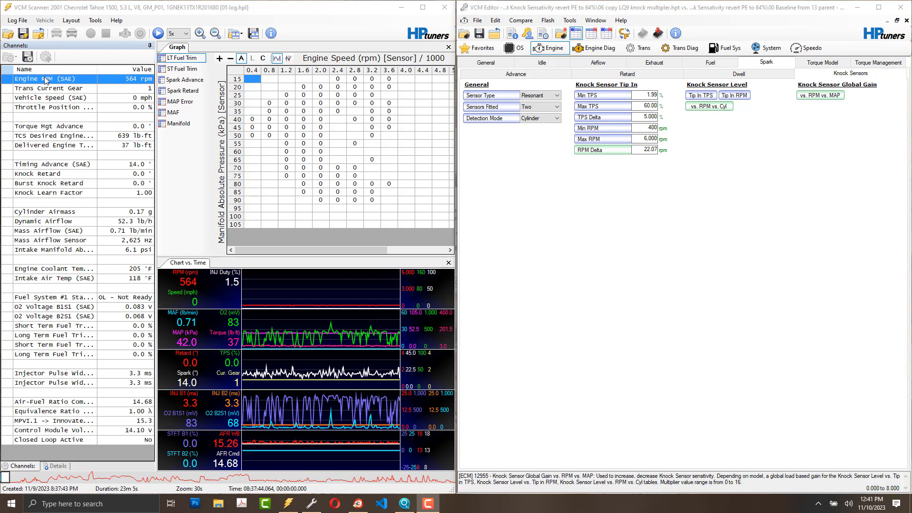
pyautogui.moveTo(107, 183)
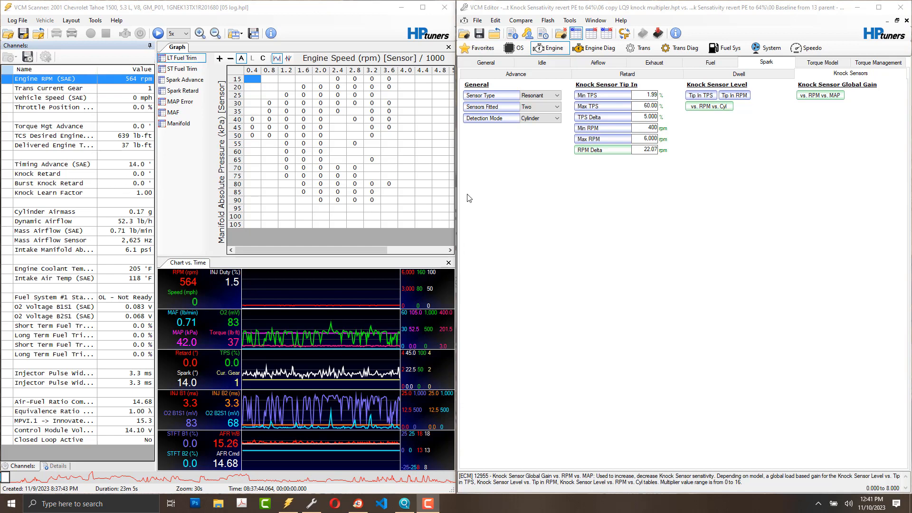
pyautogui.moveTo(474, 185)
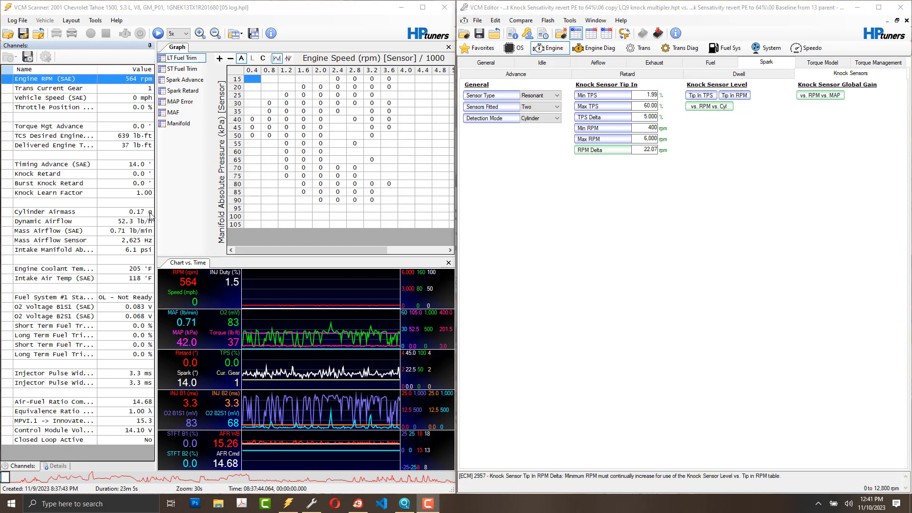
pyautogui.moveTo(156, 214)
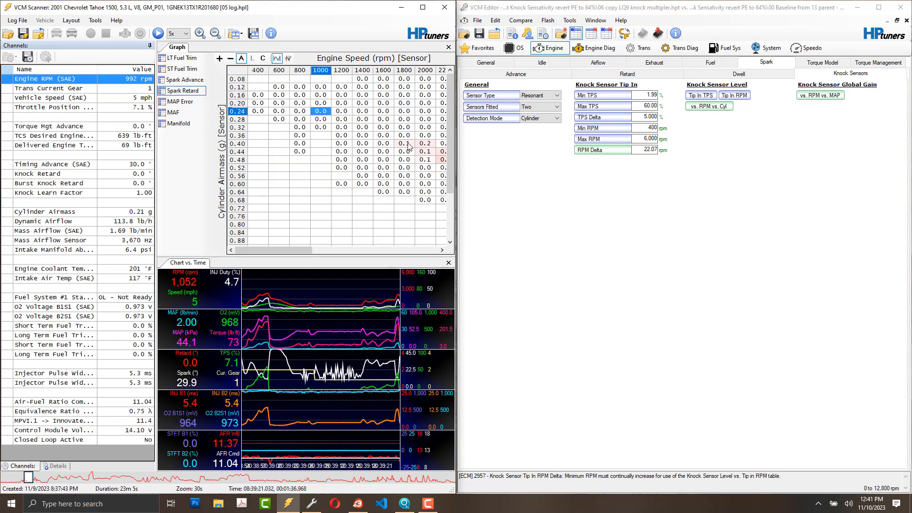
# - Scroll the Spark Retard histogram right to reveal the higher-RPM columns
pyautogui.hscroll(3)
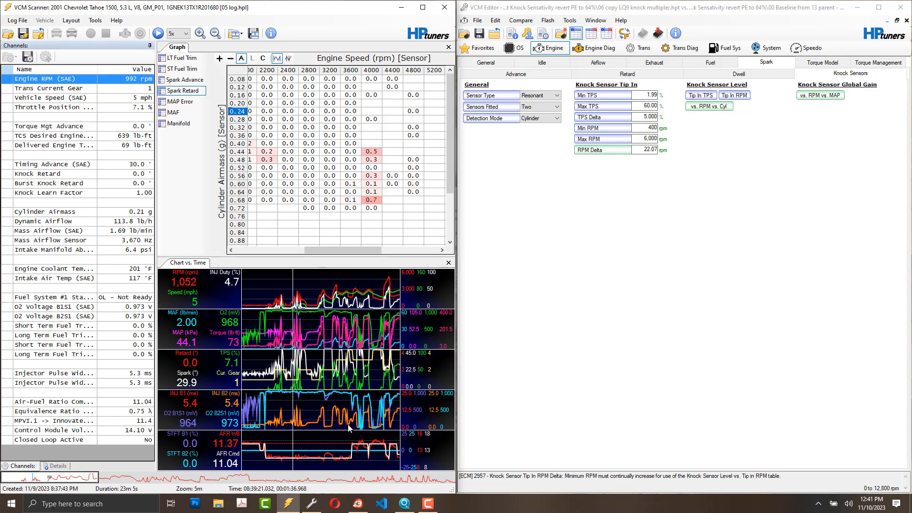
pyautogui.moveTo(340, 433)
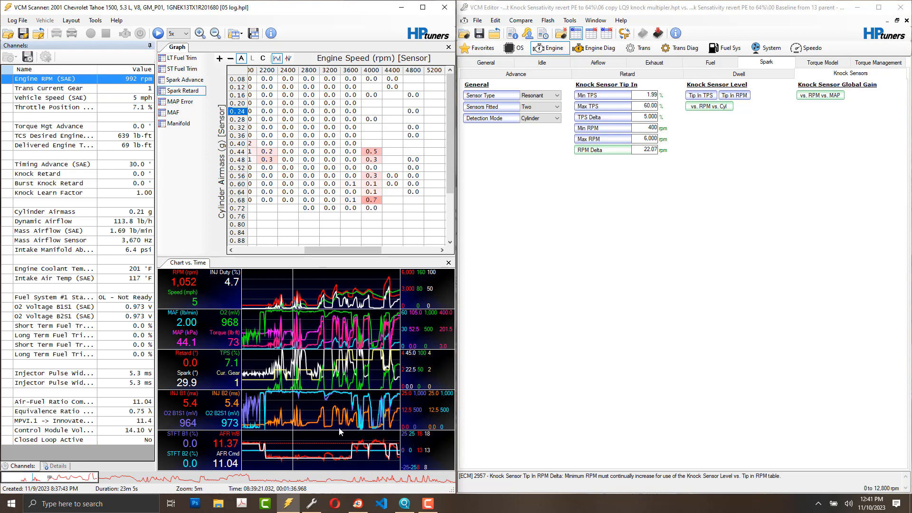
pyautogui.moveTo(331, 435)
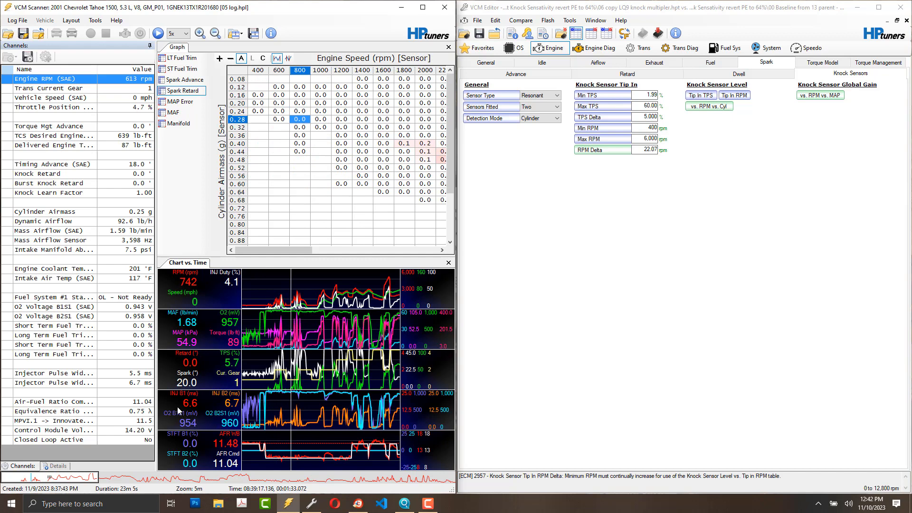
pyautogui.moveTo(42, 476)
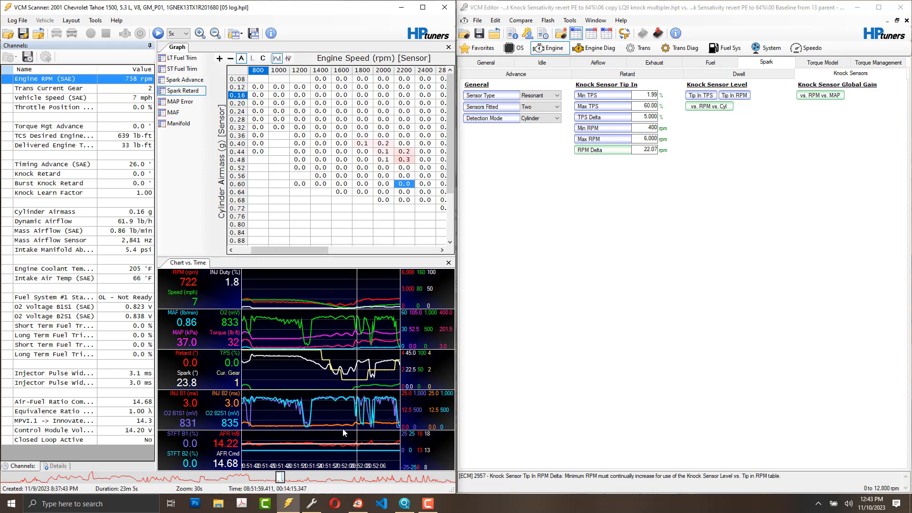
pyautogui.moveTo(303, 356)
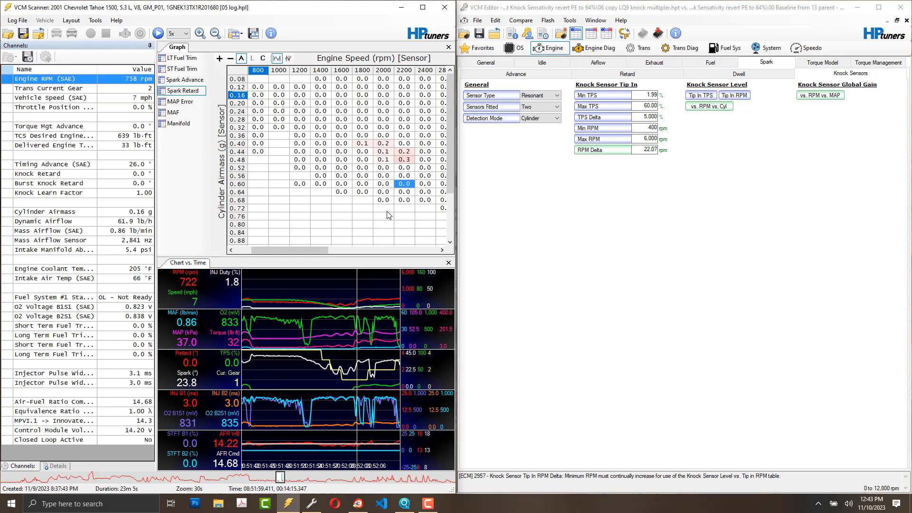
pyautogui.moveTo(341, 127)
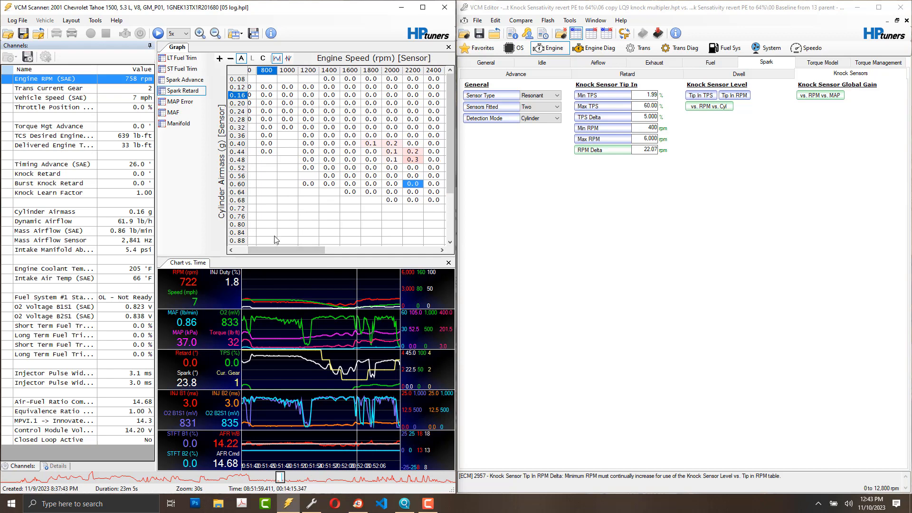
pyautogui.hscroll(3)
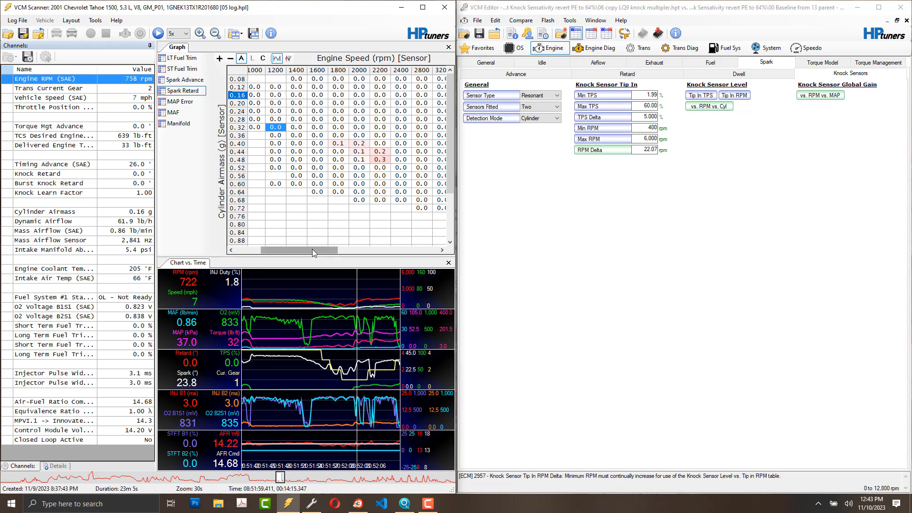
pyautogui.moveTo(335, 241)
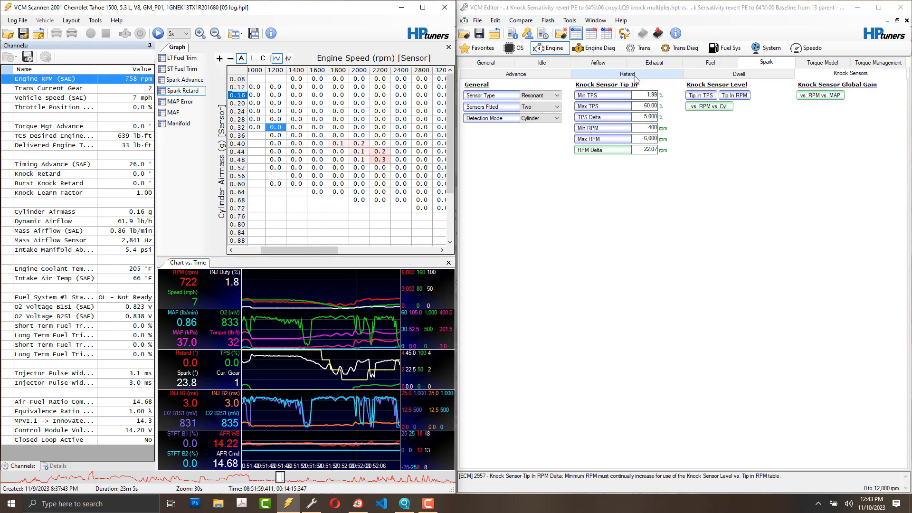
# - Show the Spark Retard settings with knock adaptive learning Total Retard 15 and Max RPM 6,200
pyautogui.click(627, 74)
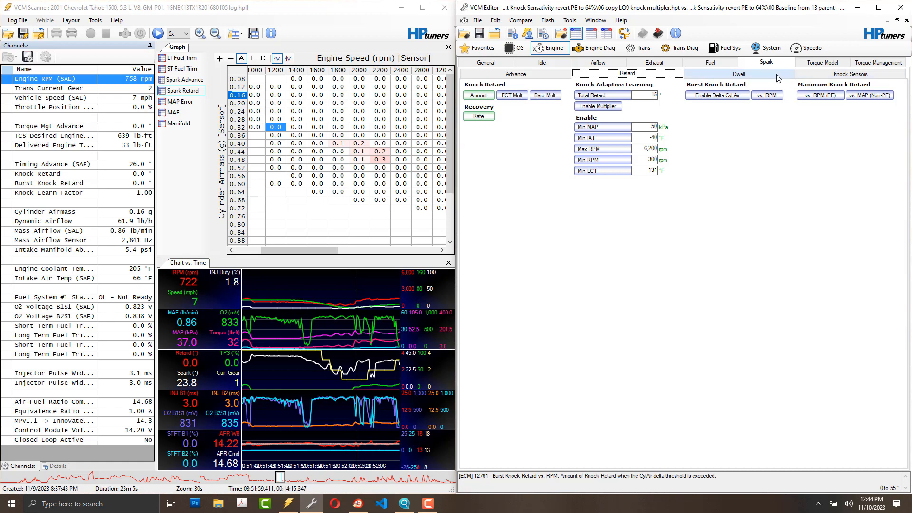
pyautogui.moveTo(675, 63)
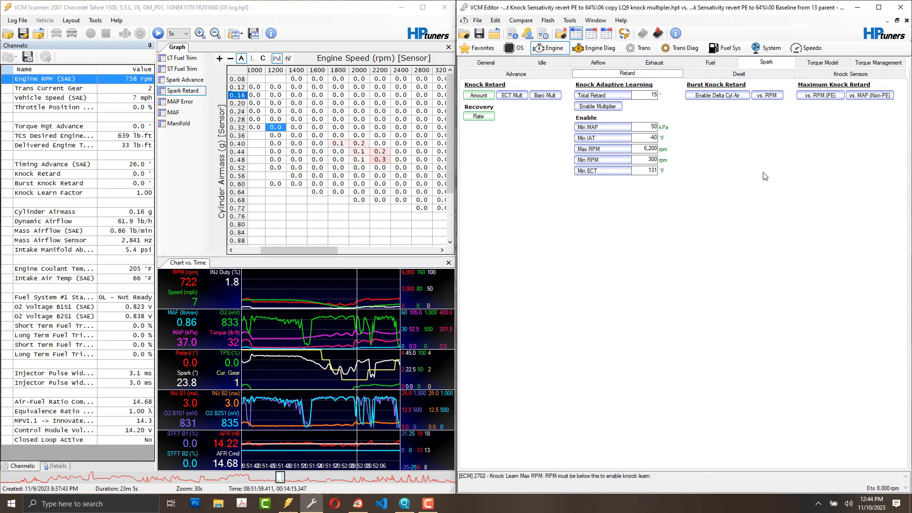
pyautogui.moveTo(834, 77)
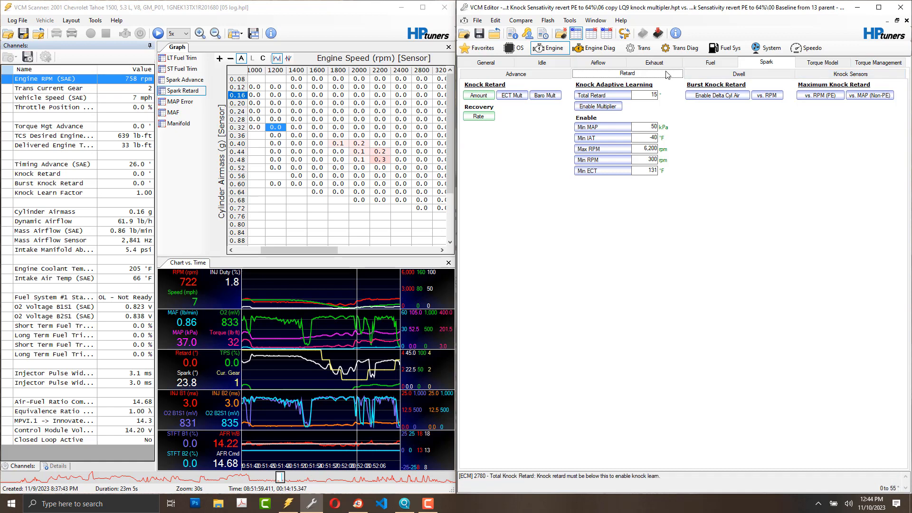
pyautogui.moveTo(728, 84)
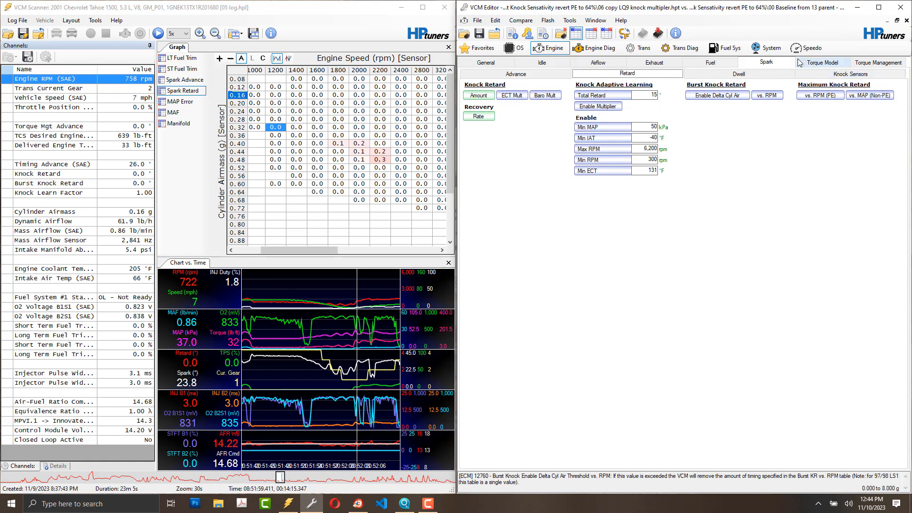
pyautogui.moveTo(561, 33)
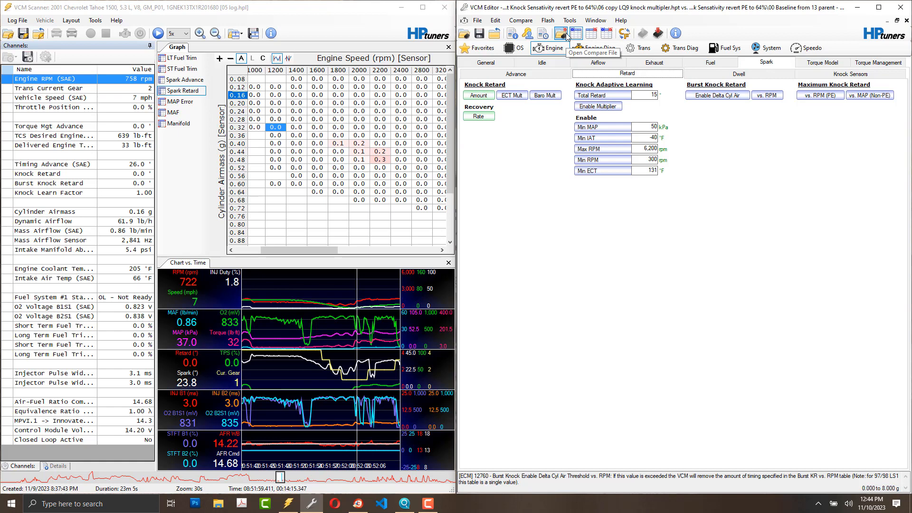
# - Return to the Knock Sensors settings showing tip-in 0.00 and RPM delta 7.03 in compare view
pyautogui.click(849, 73)
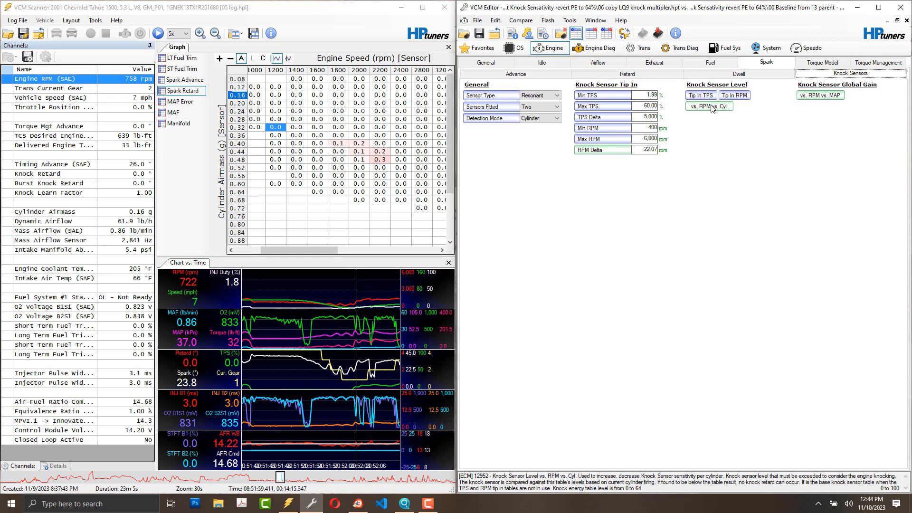
pyautogui.moveTo(720, 109)
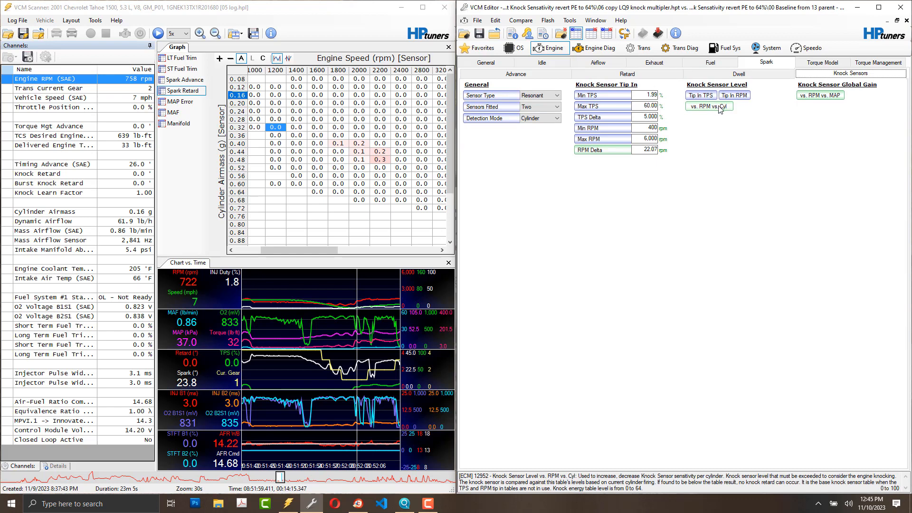
pyautogui.moveTo(838, 109)
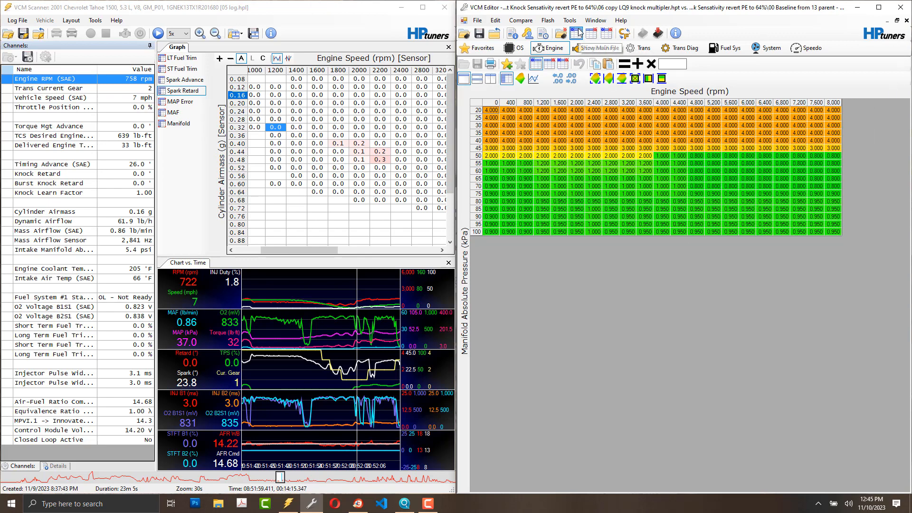
pyautogui.moveTo(578, 38)
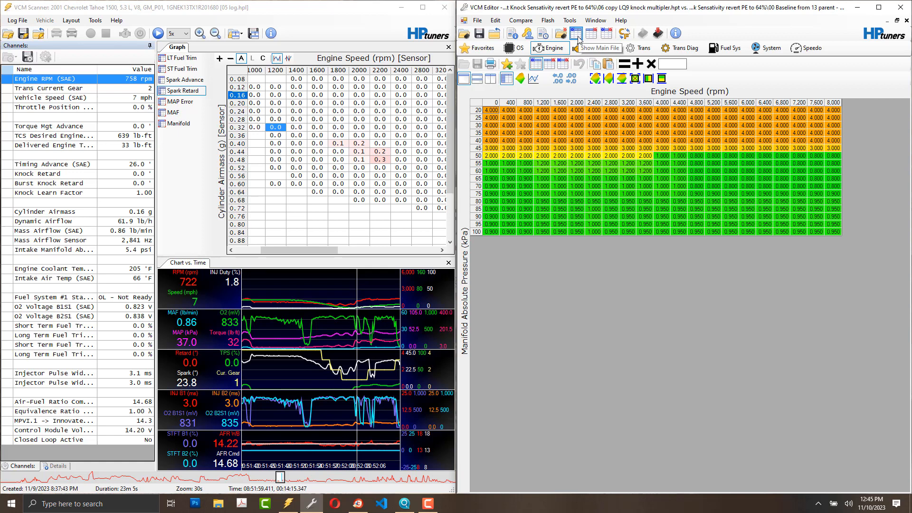
pyautogui.moveTo(590, 40)
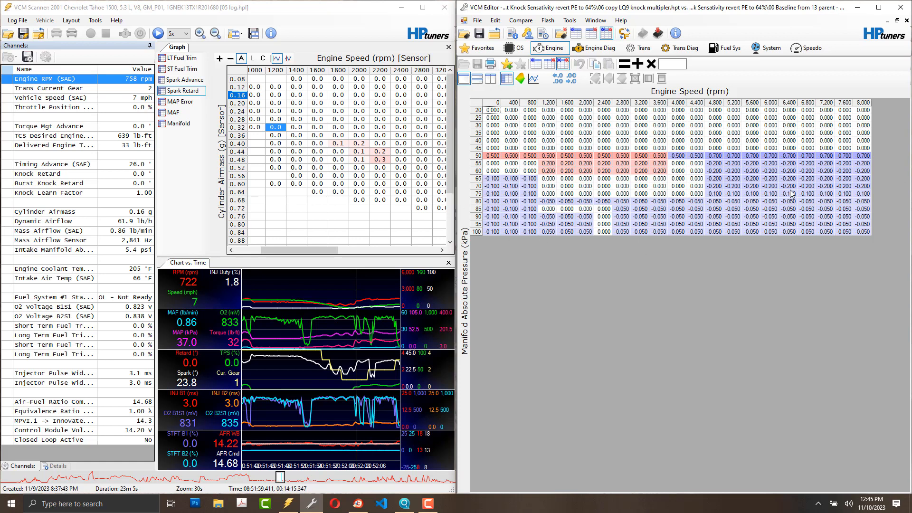
pyautogui.click(548, 47)
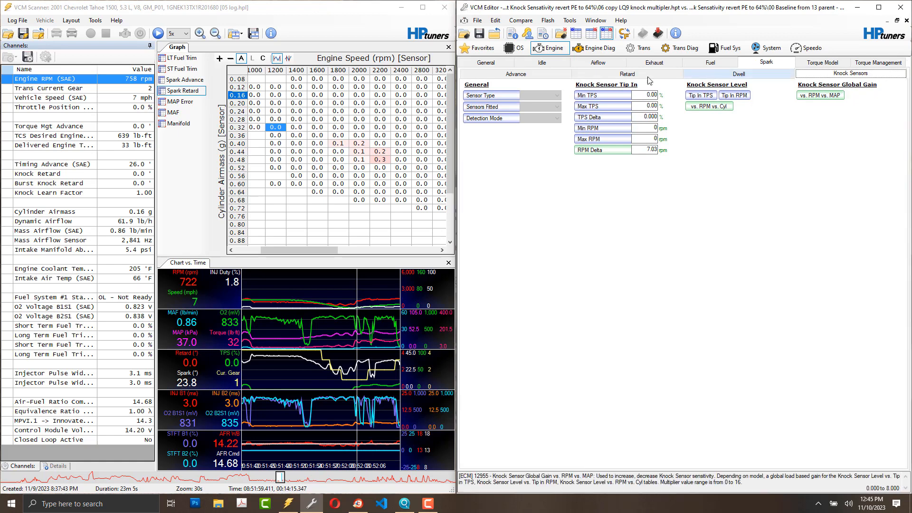
# - Show the compare file's Knock Sensor values: Resonant, two sensors, tip-in TPS 1.99–60.00, RPM 400–6,000
pyautogui.click(849, 74)
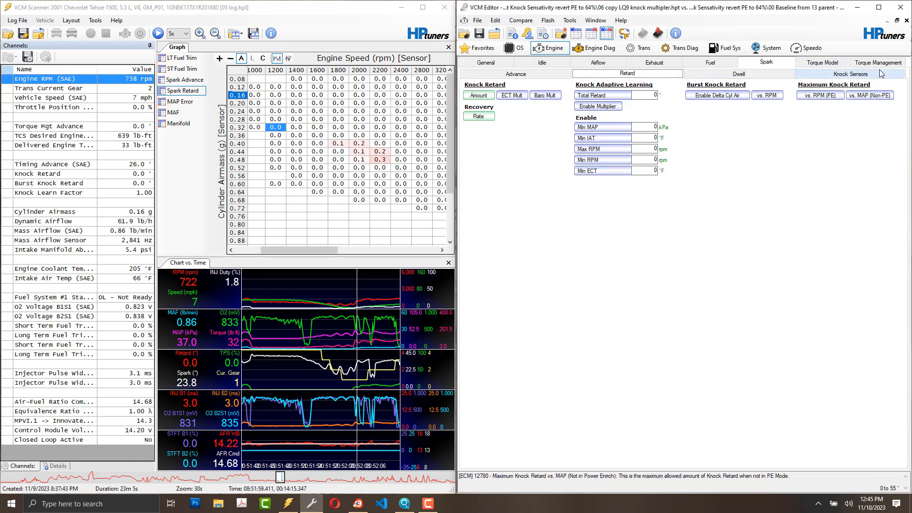
pyautogui.click(851, 73)
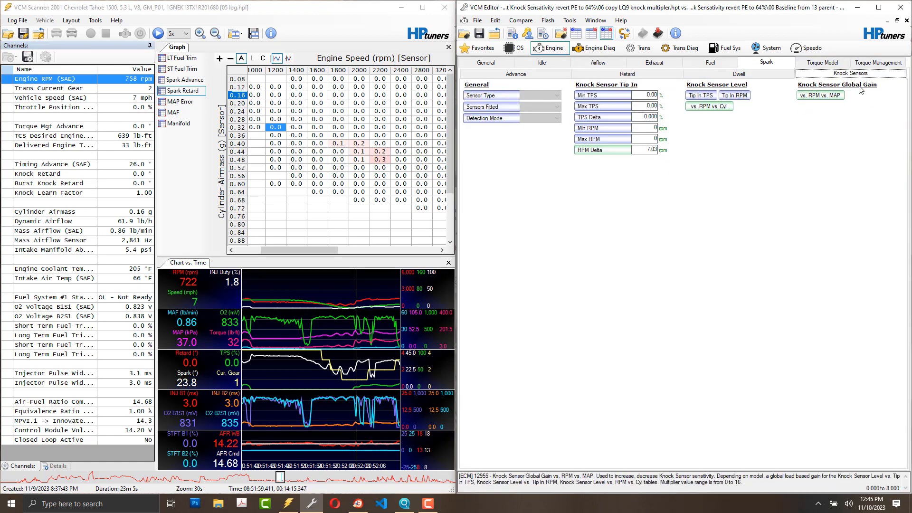
pyautogui.moveTo(826, 100)
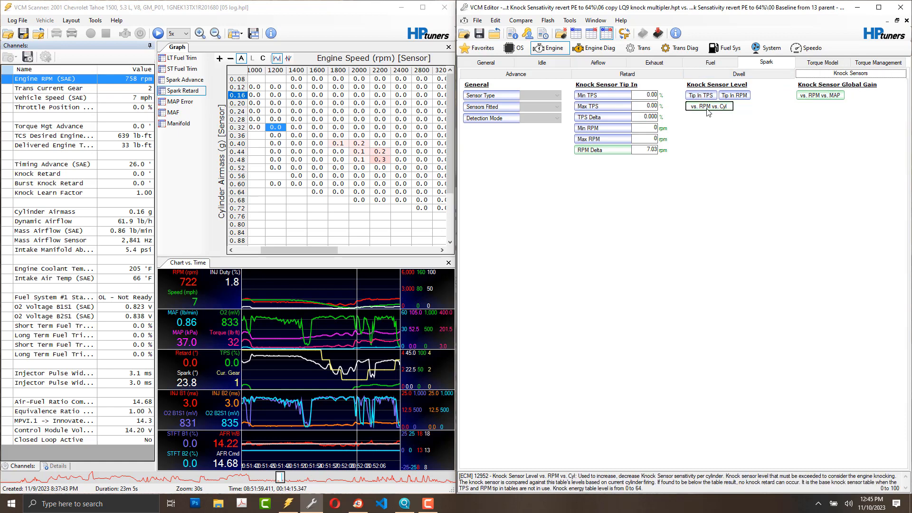
pyautogui.click(709, 106)
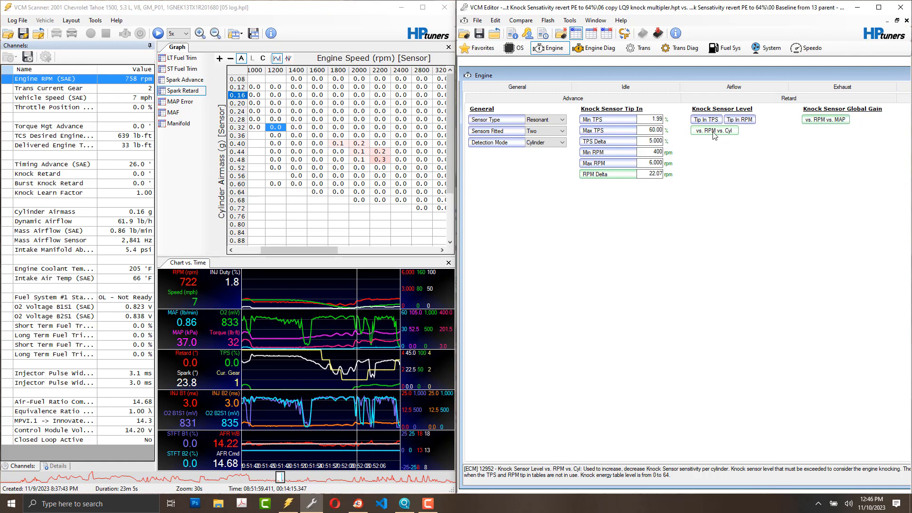
# - View the per-cylinder knock sensor level differences across 0–8,000 rpm, ranging −2.0 to 3.0
pyautogui.click(706, 130)
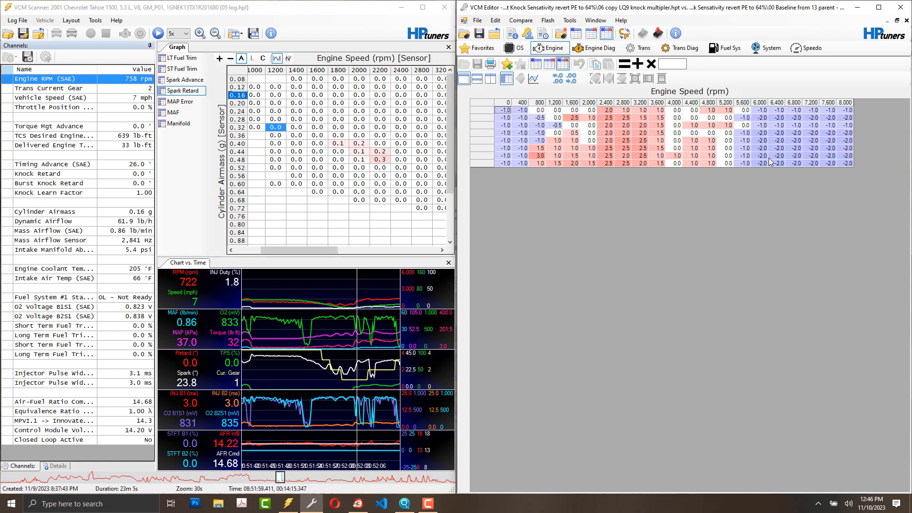
pyautogui.moveTo(574, 34)
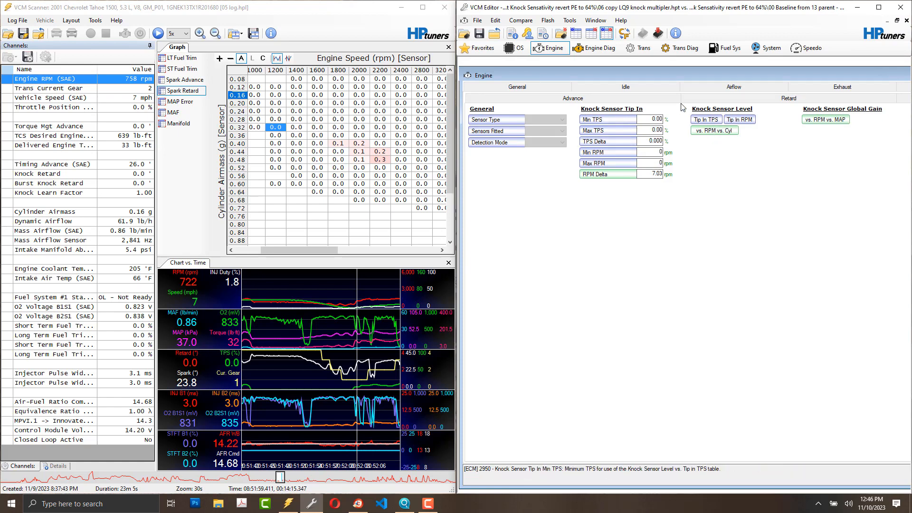
# - Show the comparison tune's knock sensor values, now with an RPM delta of 15.04
pyautogui.click(587, 33)
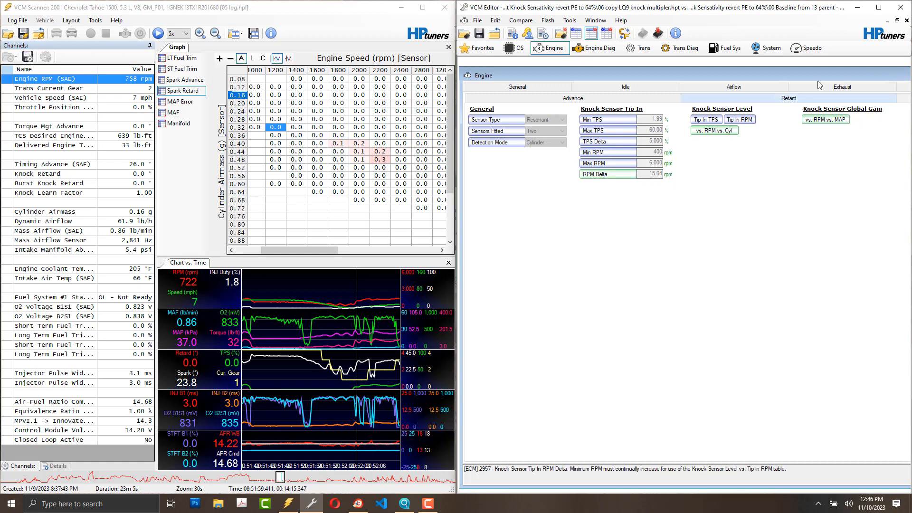
pyautogui.moveTo(795, 83)
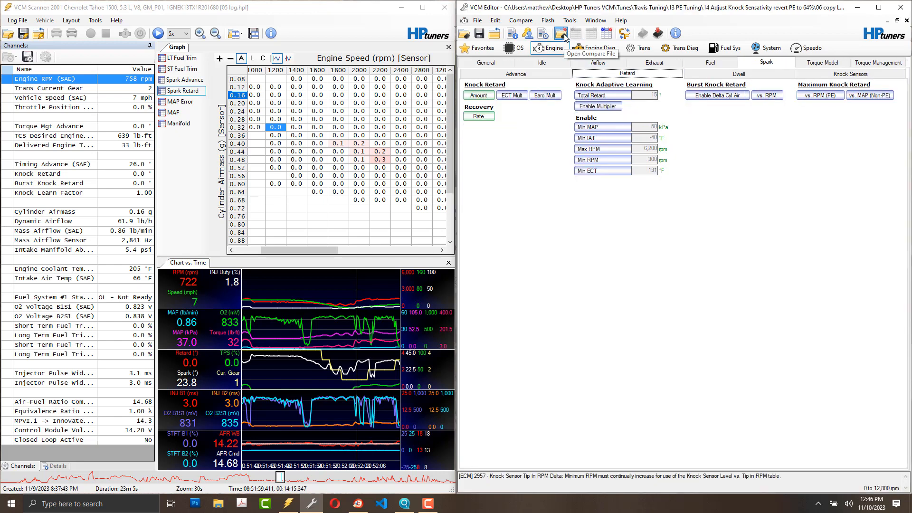
# - Load the Corvette tune file from the HP Tuners VCM folder as the comparison file
pyautogui.click(563, 33)
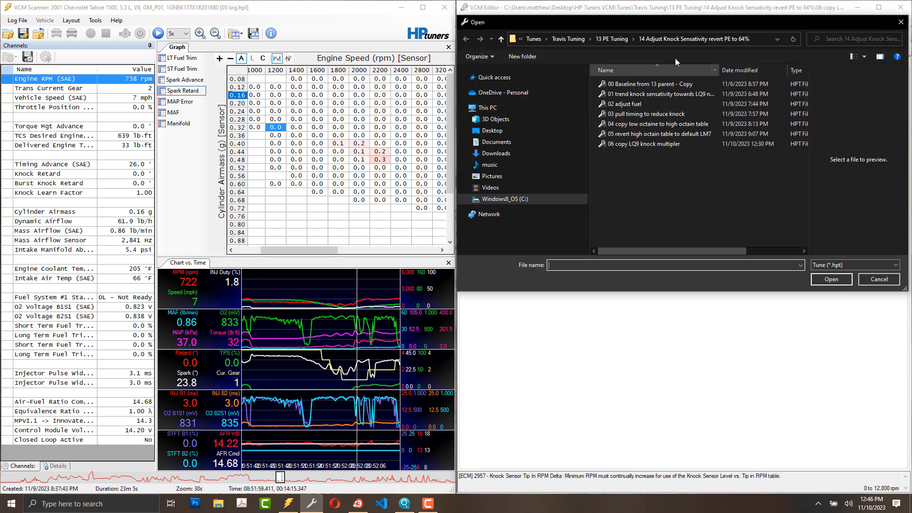
pyautogui.click(730, 39)
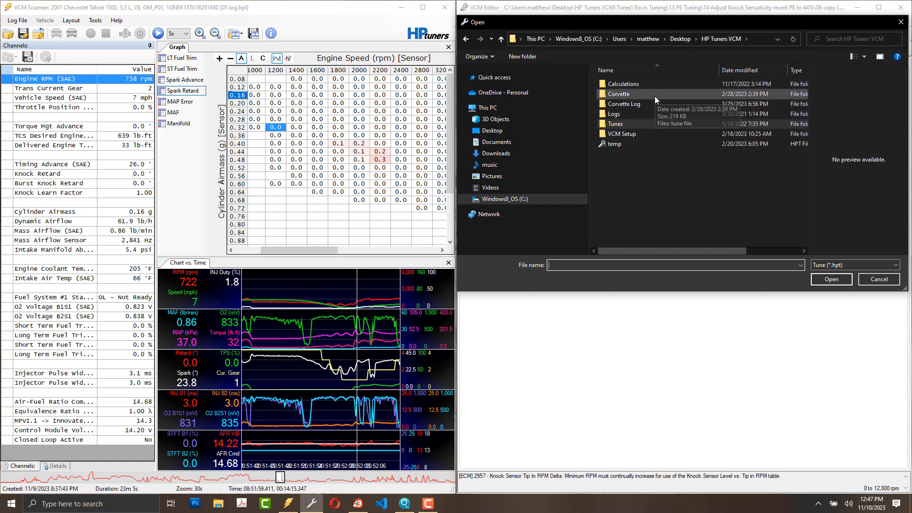
pyautogui.doubleClick(617, 94)
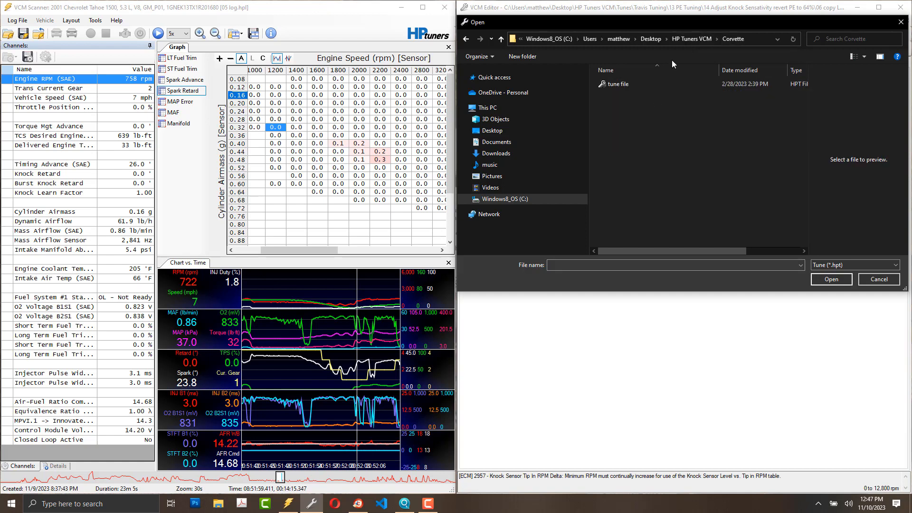
pyautogui.click(618, 84)
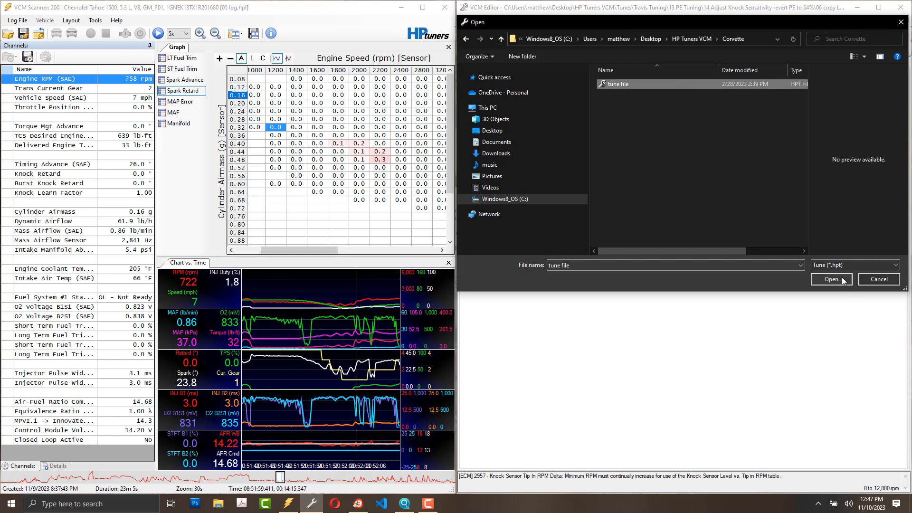
pyautogui.click(831, 280)
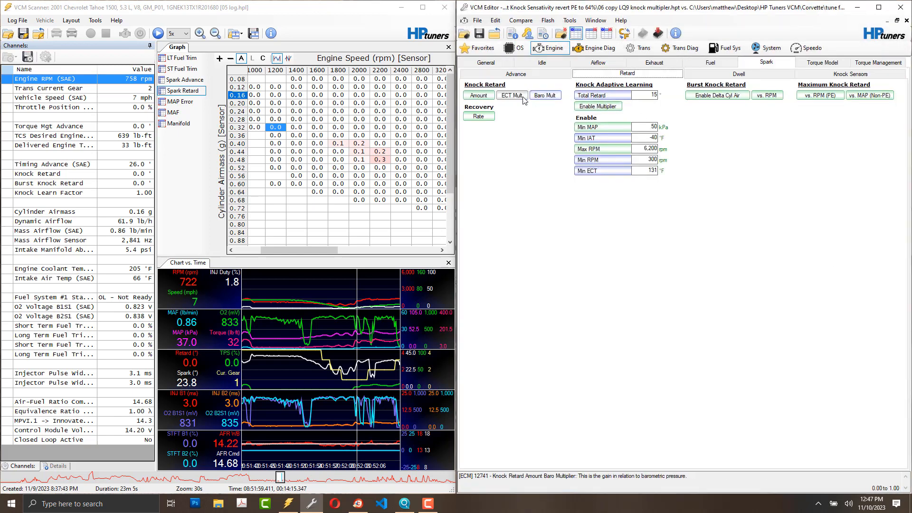
# - Show the per-cylinder knock sensor level table against the Corvette tune, values 8.0–11.0
pyautogui.click(870, 95)
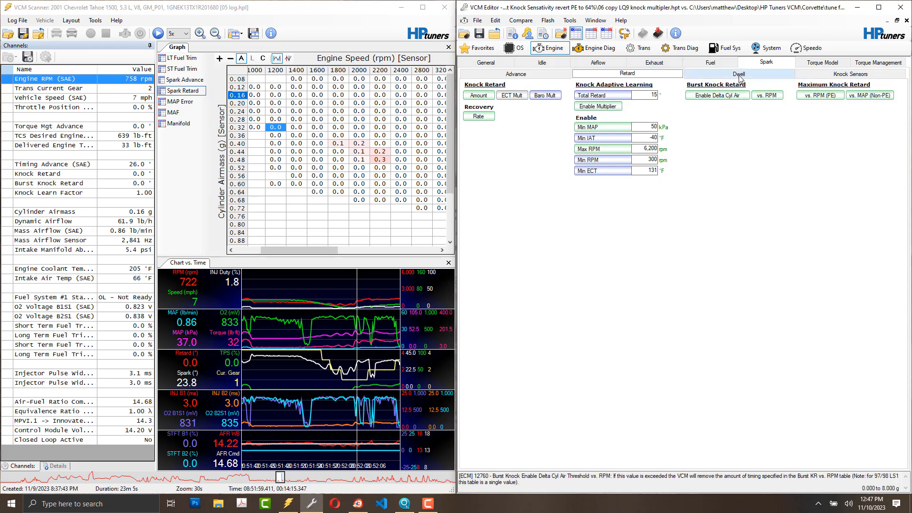
pyautogui.click(849, 74)
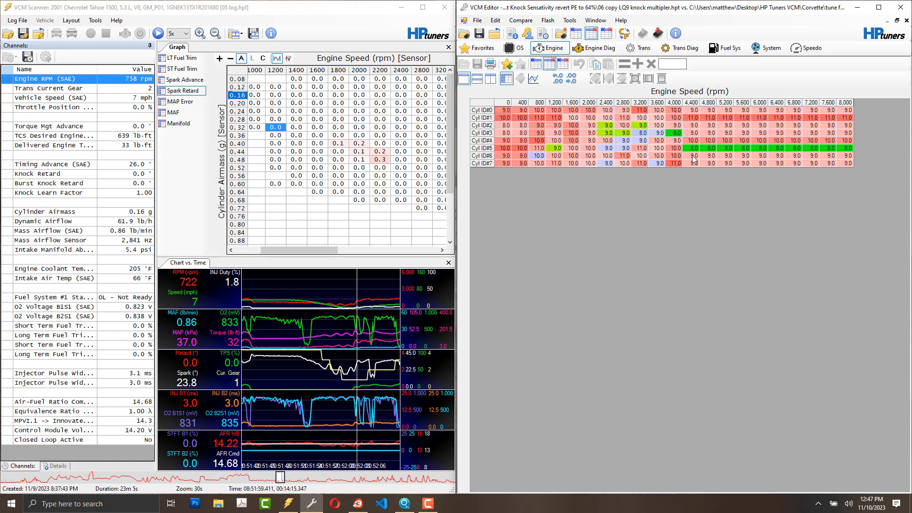
pyautogui.moveTo(610, 48)
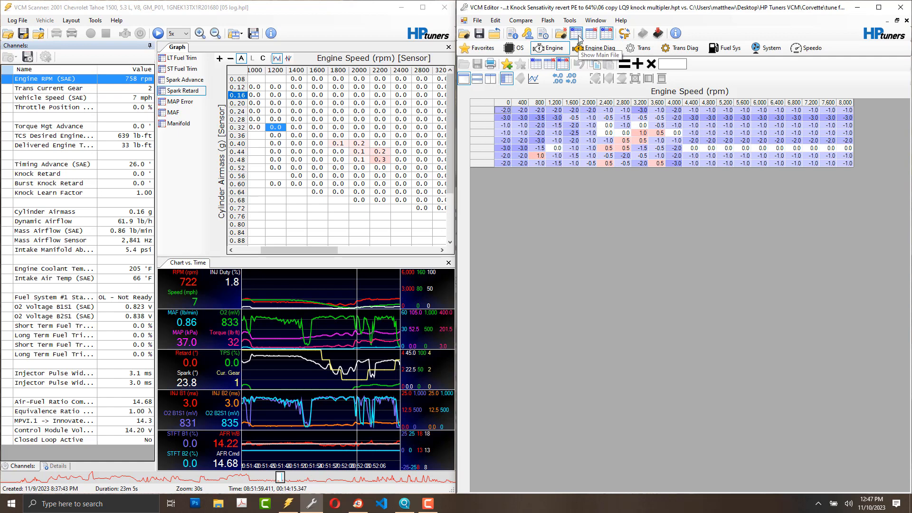
pyautogui.moveTo(592, 37)
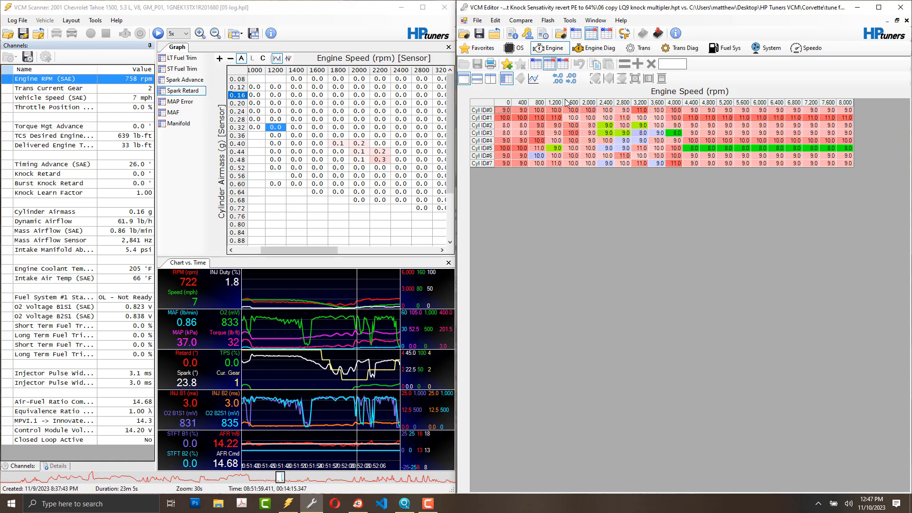
# - Close the compare file so the per-cylinder knock table shows the main tune's 7.0–9.5 values
pyautogui.click(562, 34)
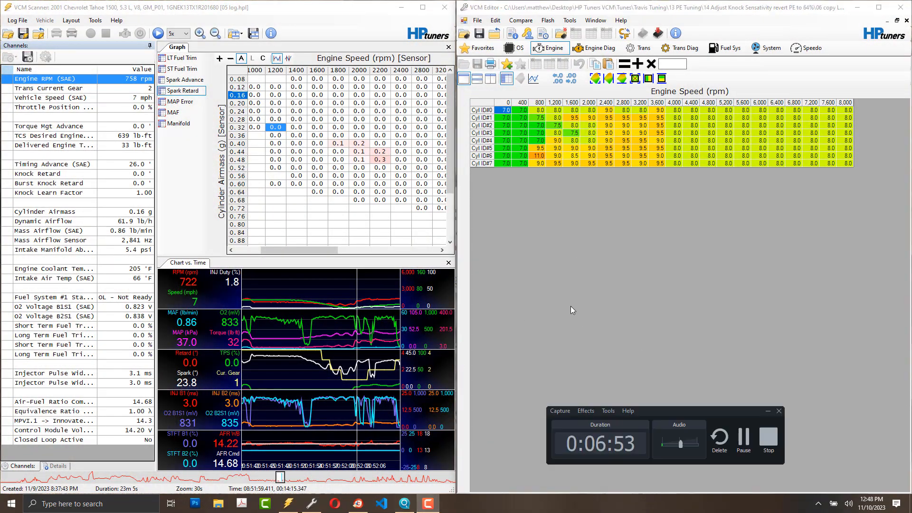
pyautogui.moveTo(714, 413)
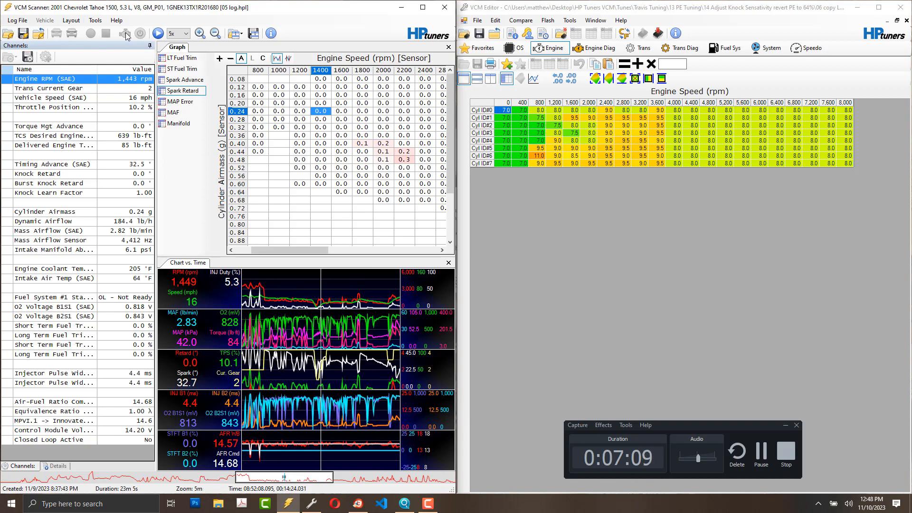
pyautogui.moveTo(147, 33)
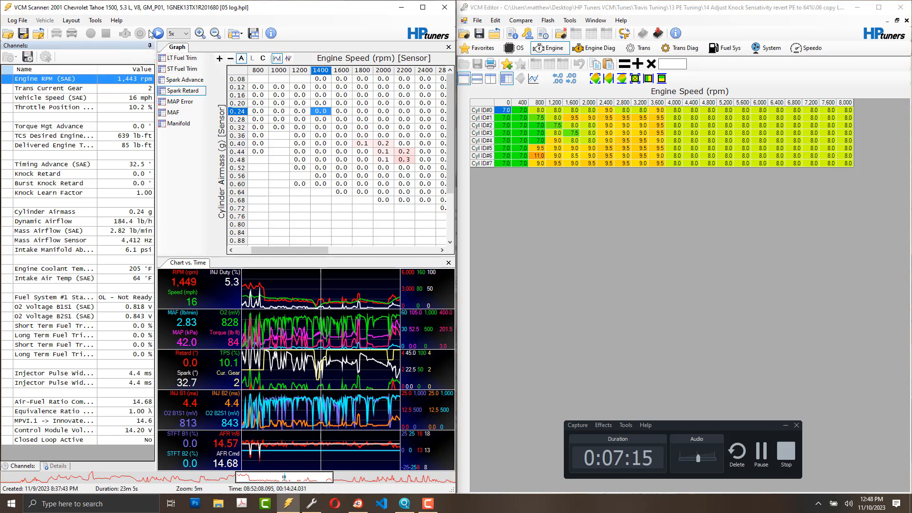
pyautogui.moveTo(142, 34)
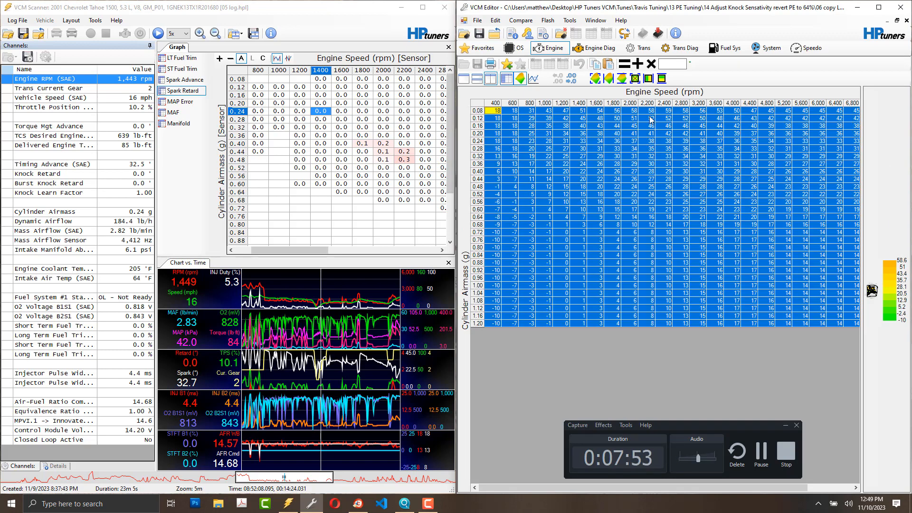
pyautogui.moveTo(764, 227)
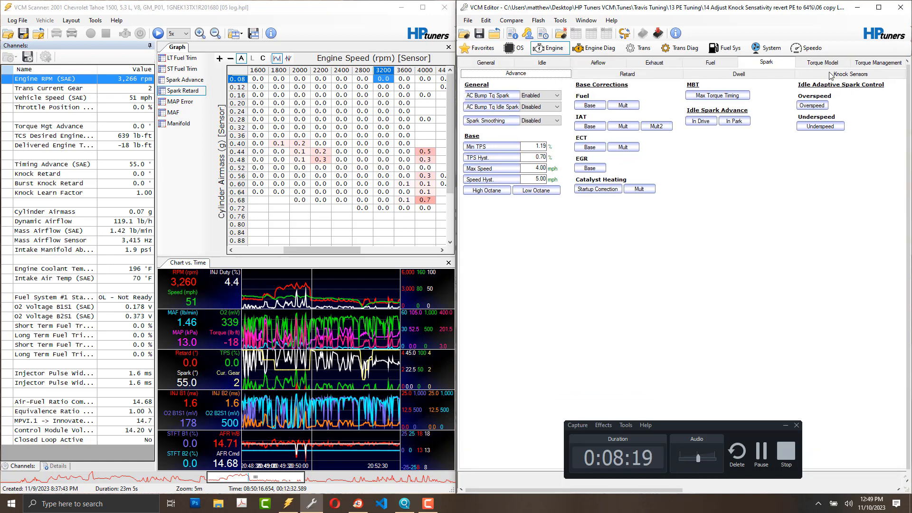
# - Return to the Knock Sensors settings with tip-in TPS 1.99–60.00, 400–6,000 rpm and RPM delta 22.07
pyautogui.click(850, 74)
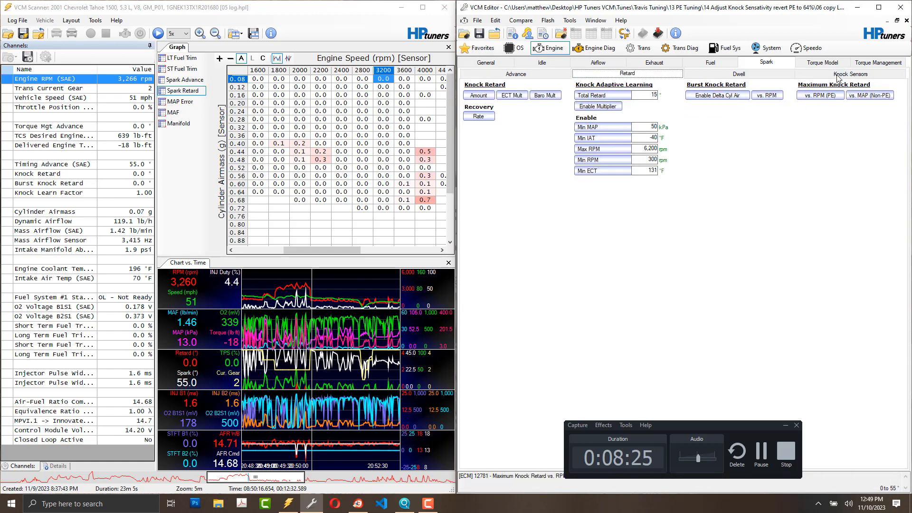
pyautogui.click(849, 75)
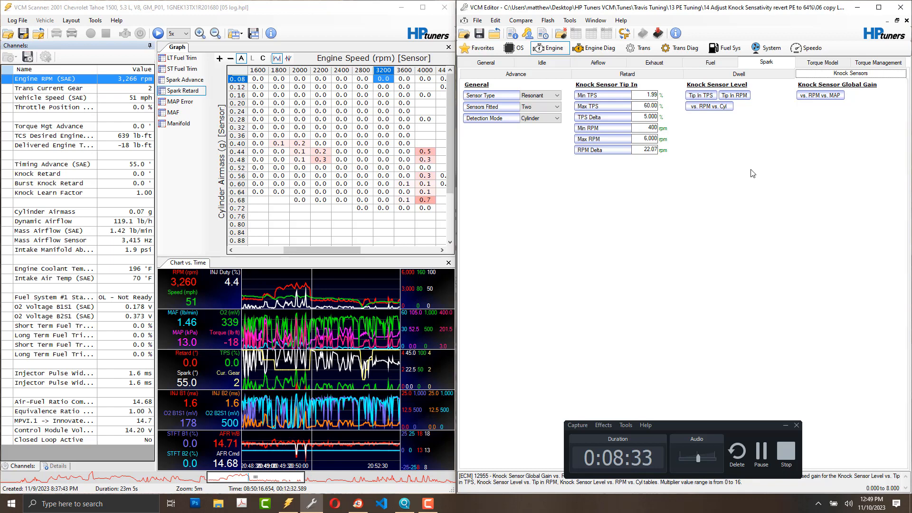
pyautogui.moveTo(769, 119)
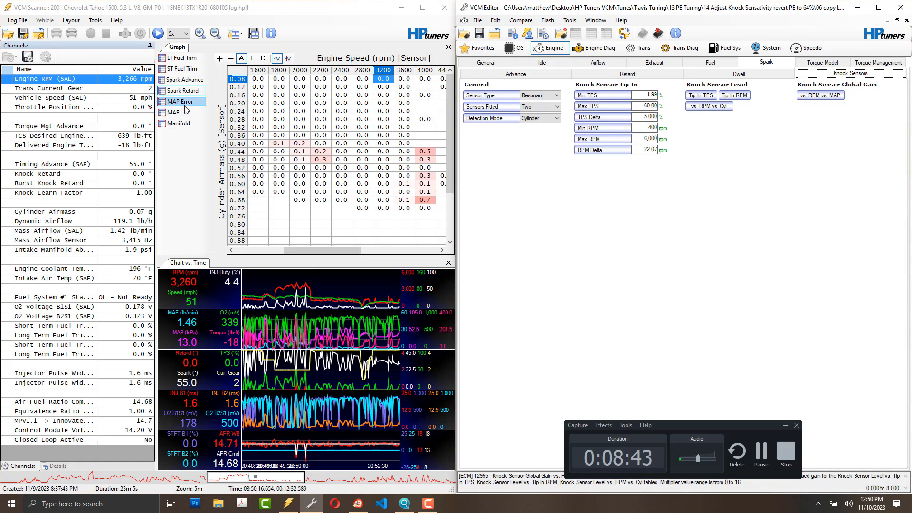
# - Show the MAP Error histogram of manifold pressure versus engine speed
pyautogui.click(182, 102)
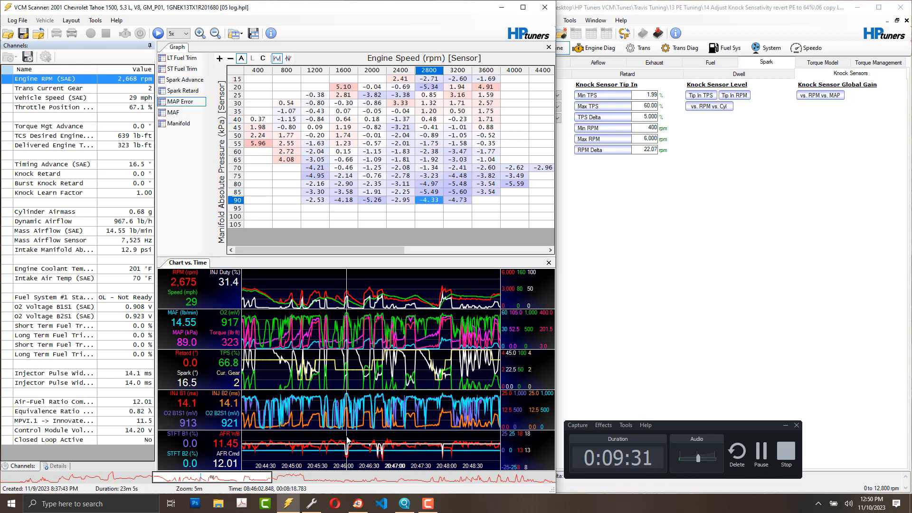
pyautogui.moveTo(441, 173)
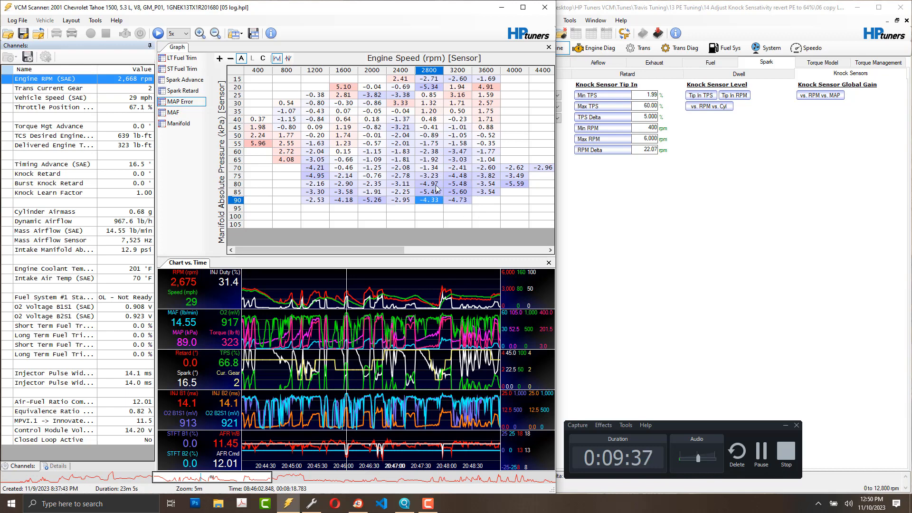
pyautogui.moveTo(467, 186)
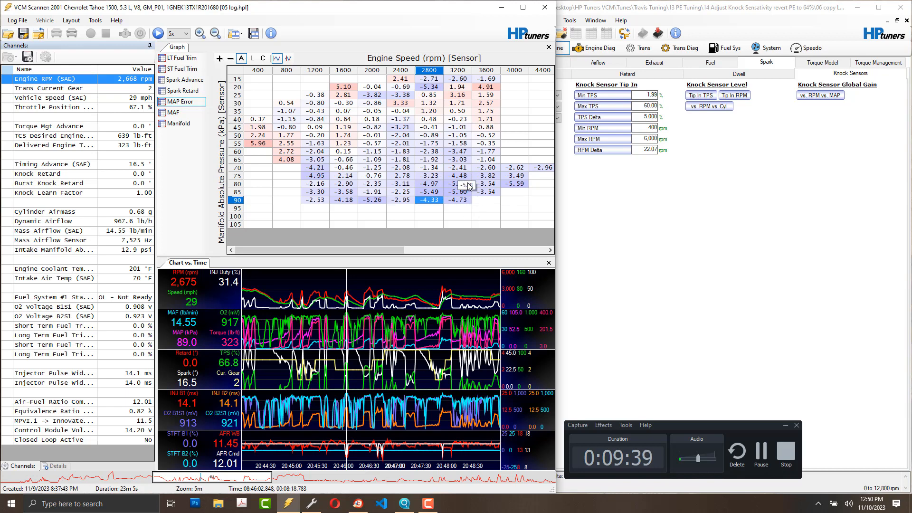
pyautogui.moveTo(529, 180)
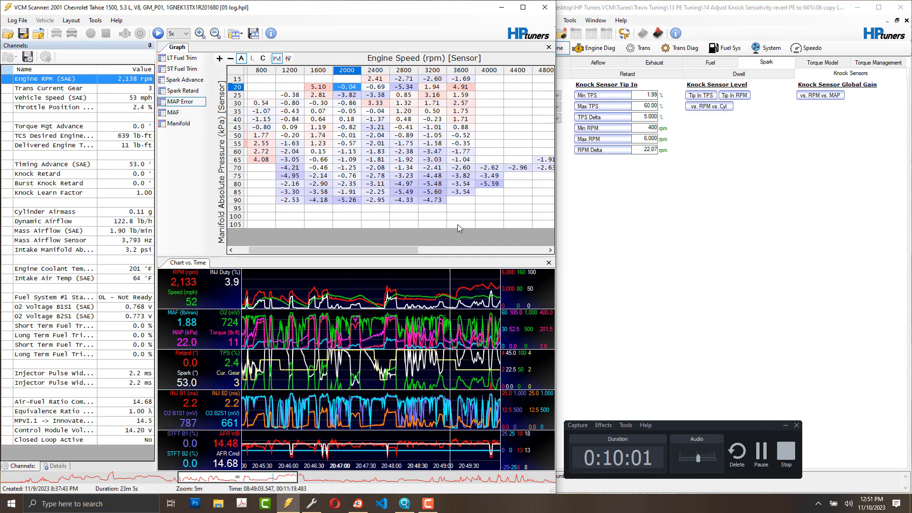
pyautogui.moveTo(203, 117)
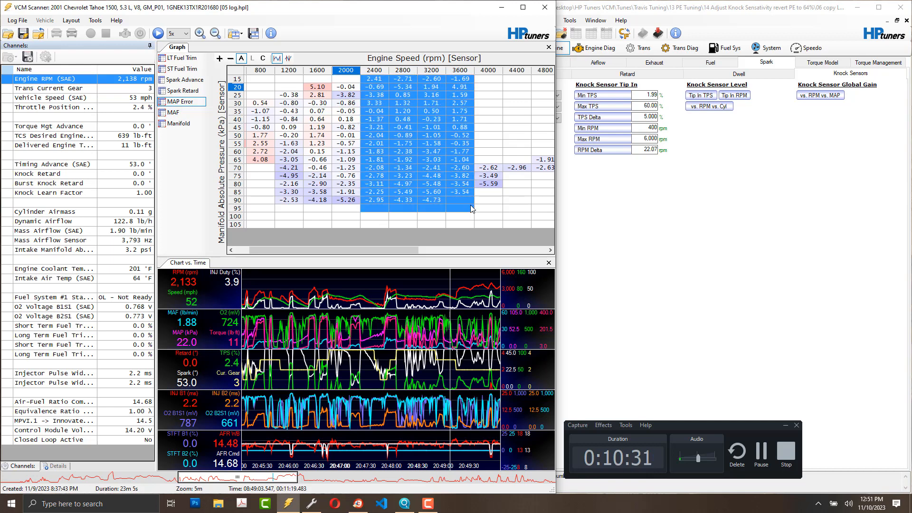
# - Clear the selected block of cells in the MAP Error histogram
pyautogui.click(462, 202)
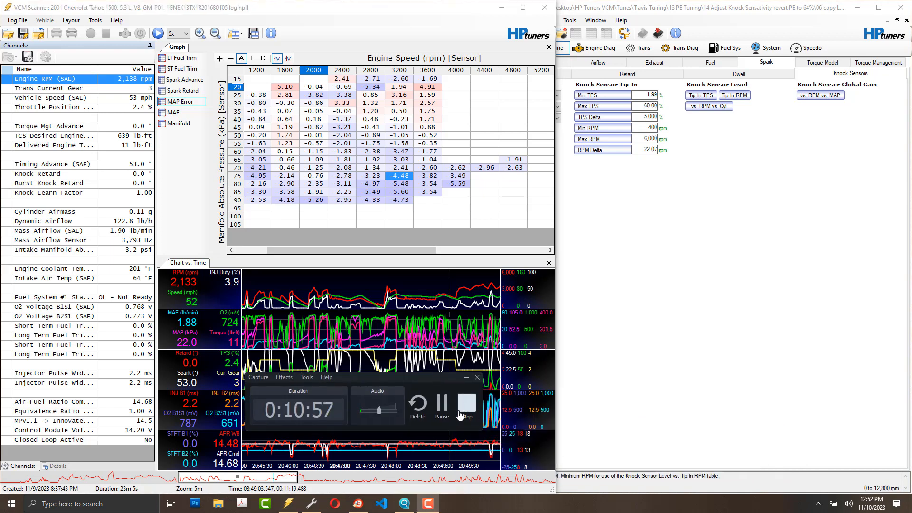
pyautogui.moveTo(680, 372)
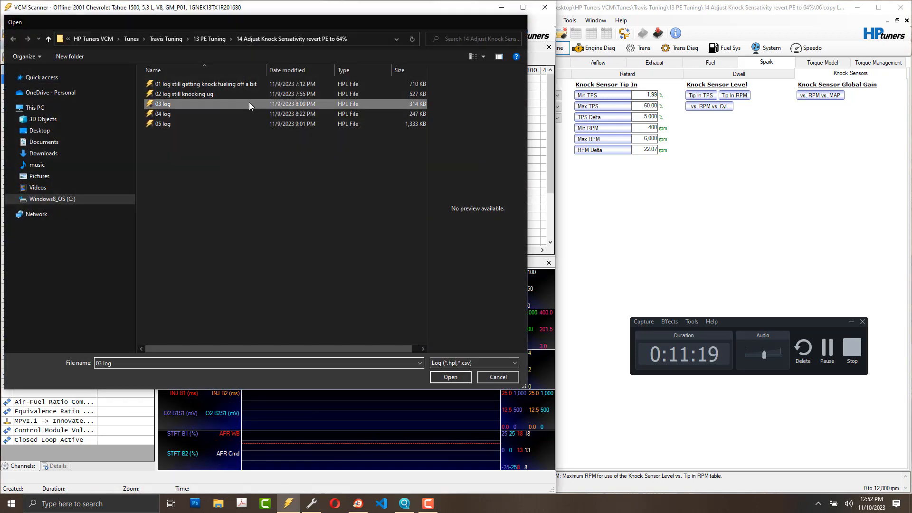
# - Load 03 log, then bring up the Log File open window again
pyautogui.click(450, 377)
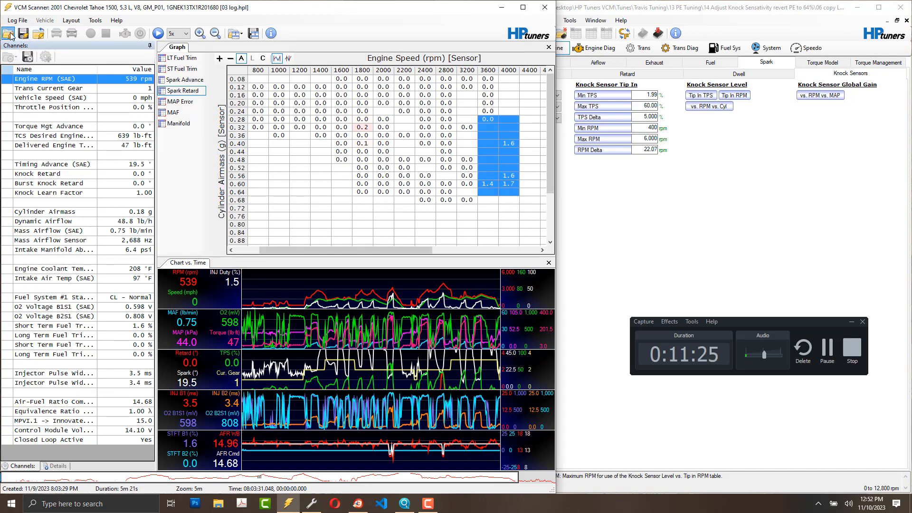
pyautogui.click(9, 33)
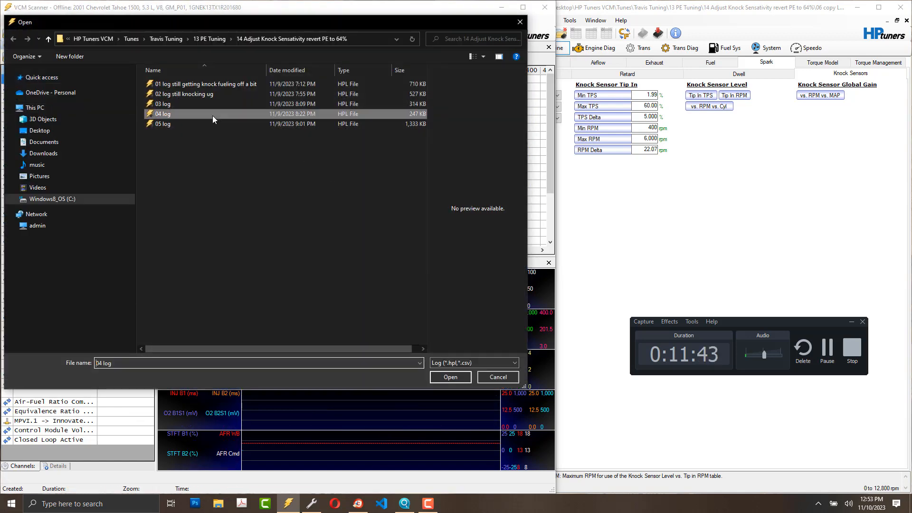
# - Load 04 log and review its Spark Retard histogram cells around 1600–2200 rpm
pyautogui.click(449, 377)
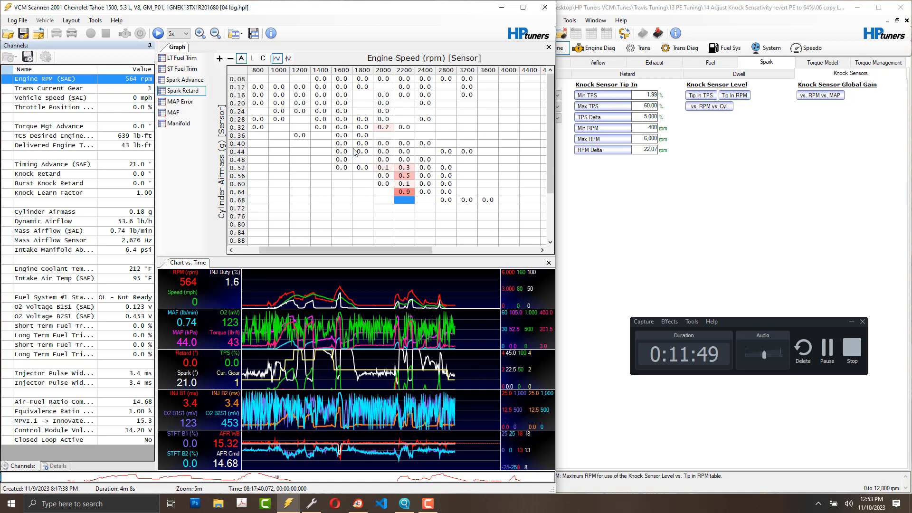
pyautogui.click(341, 167)
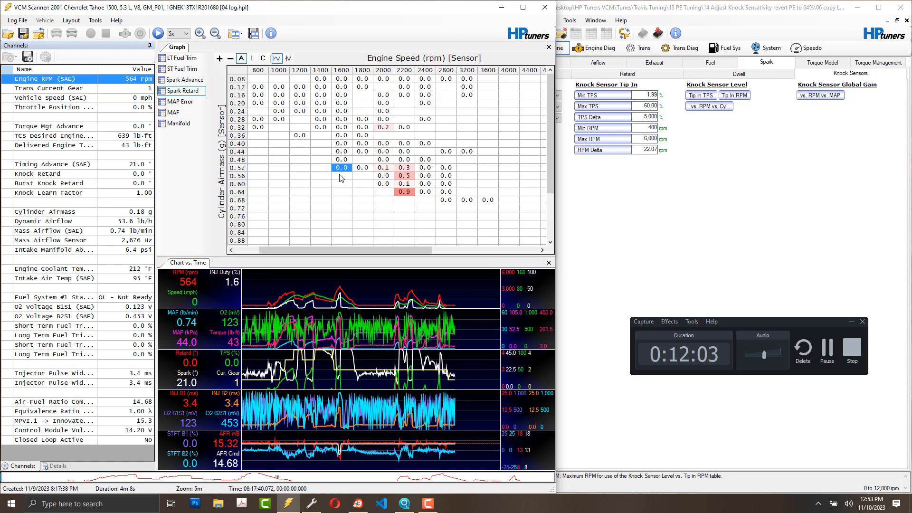
pyautogui.moveTo(359, 170)
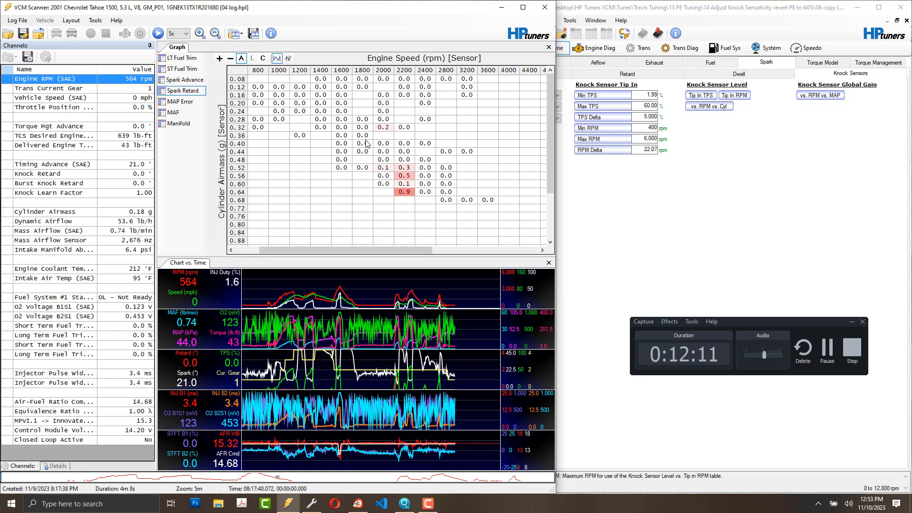
pyautogui.scroll(-3)
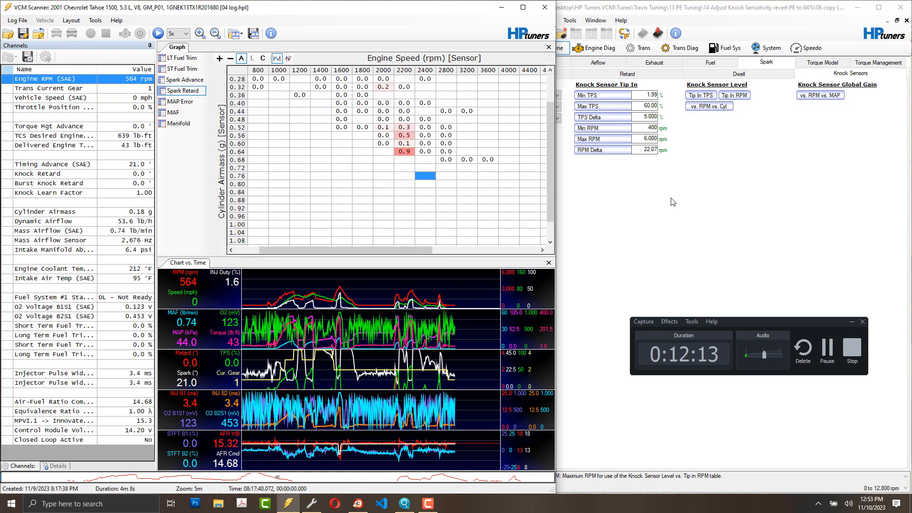